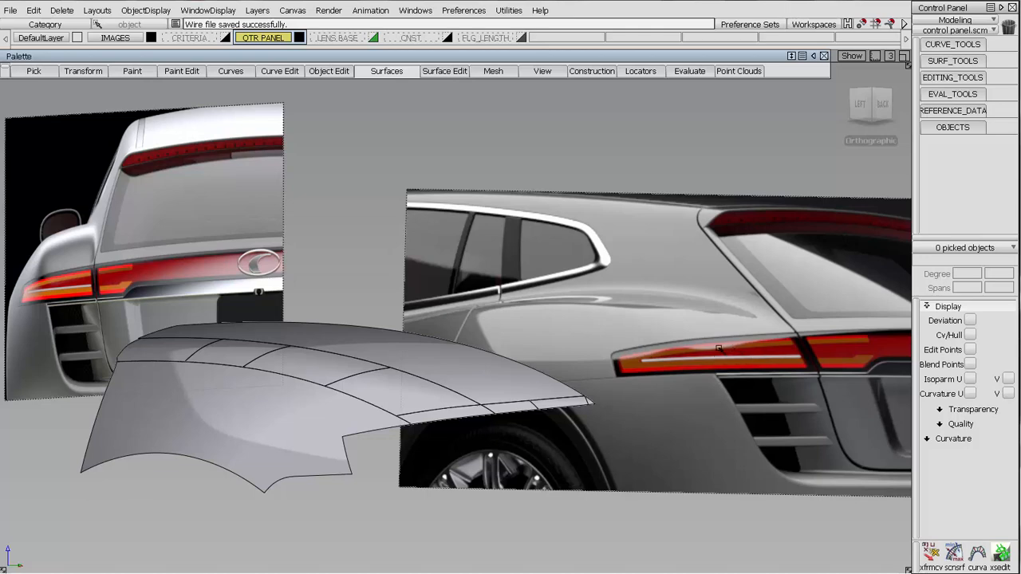
pyautogui.moveTo(709, 343)
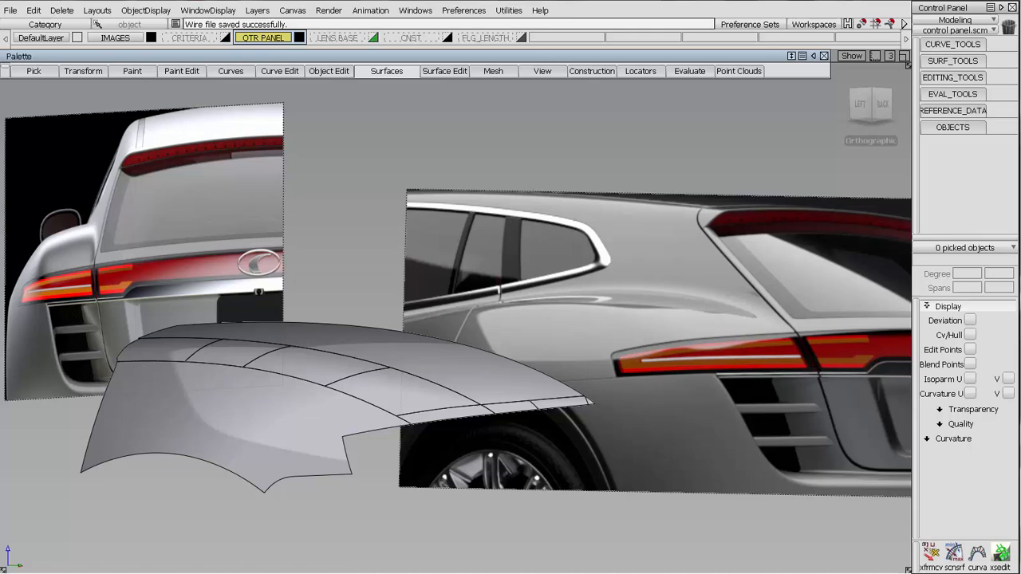
pyautogui.moveTo(652, 347)
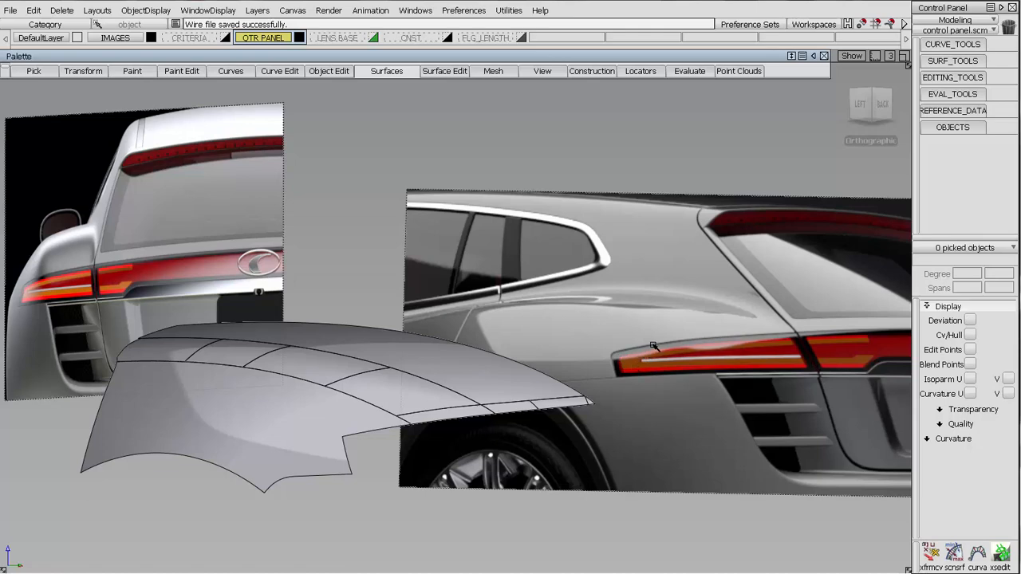
pyautogui.moveTo(659, 343)
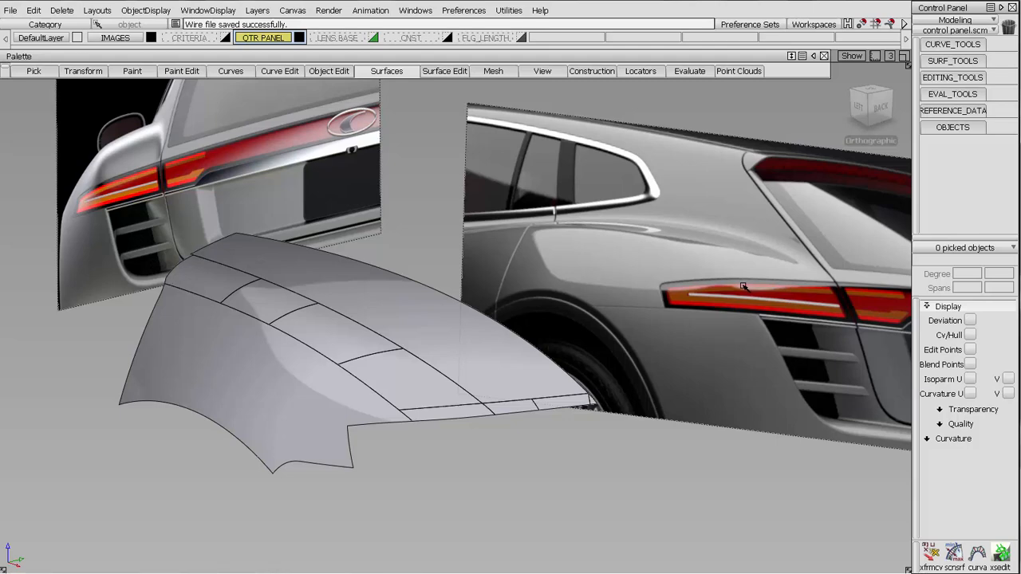
pyautogui.moveTo(744, 289)
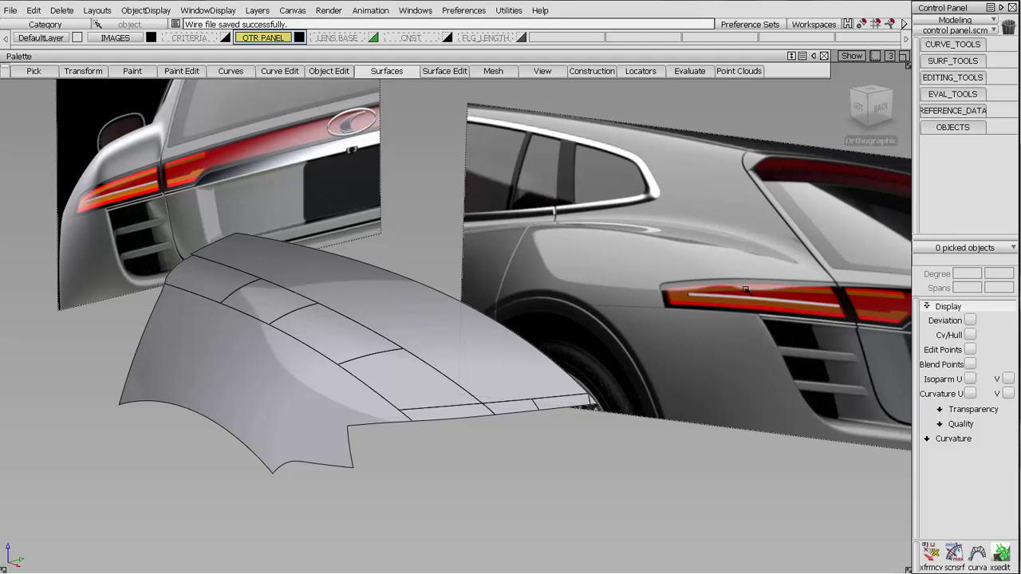
pyautogui.moveTo(745, 299)
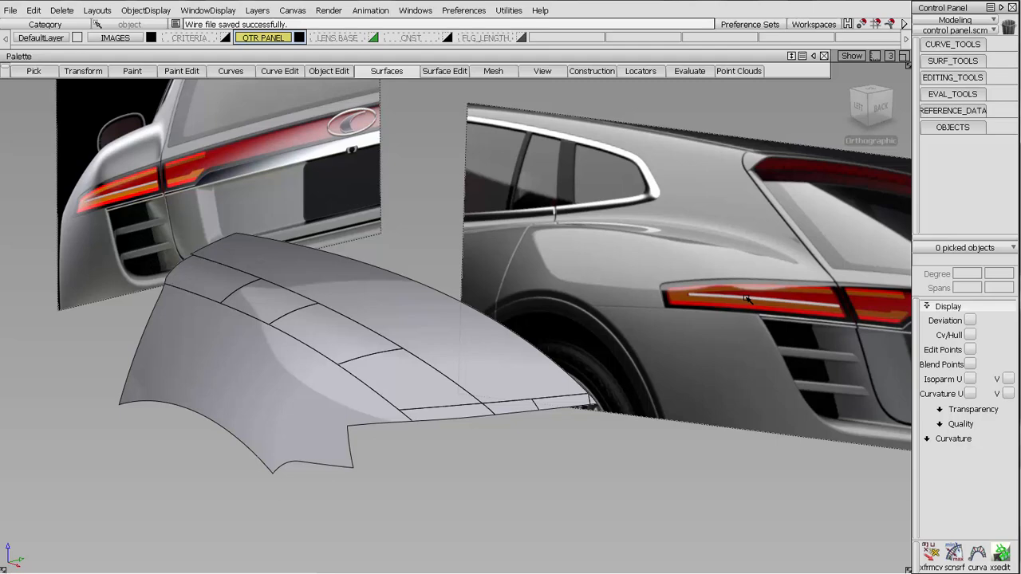
pyautogui.moveTo(837, 306)
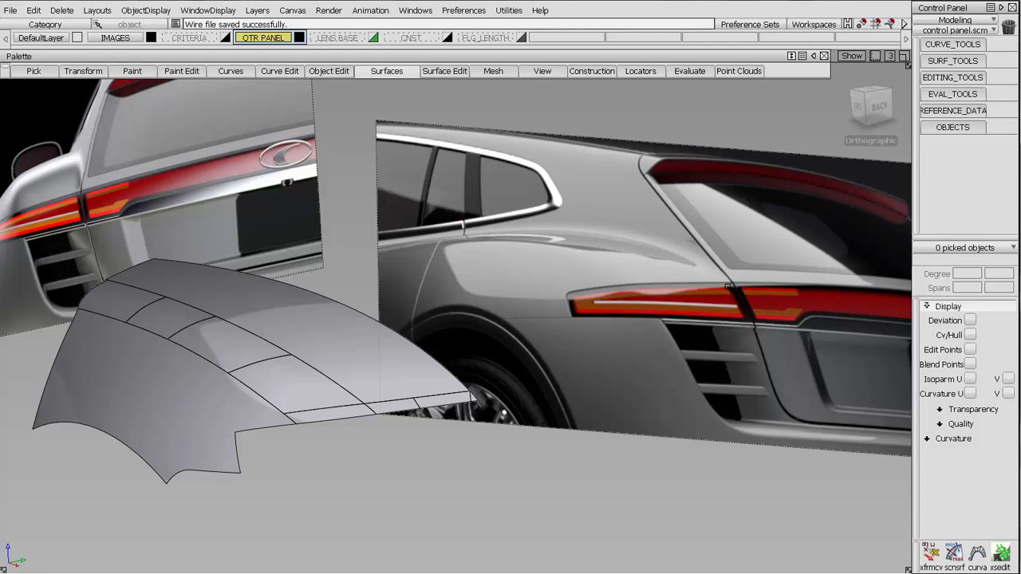
pyautogui.moveTo(580, 291)
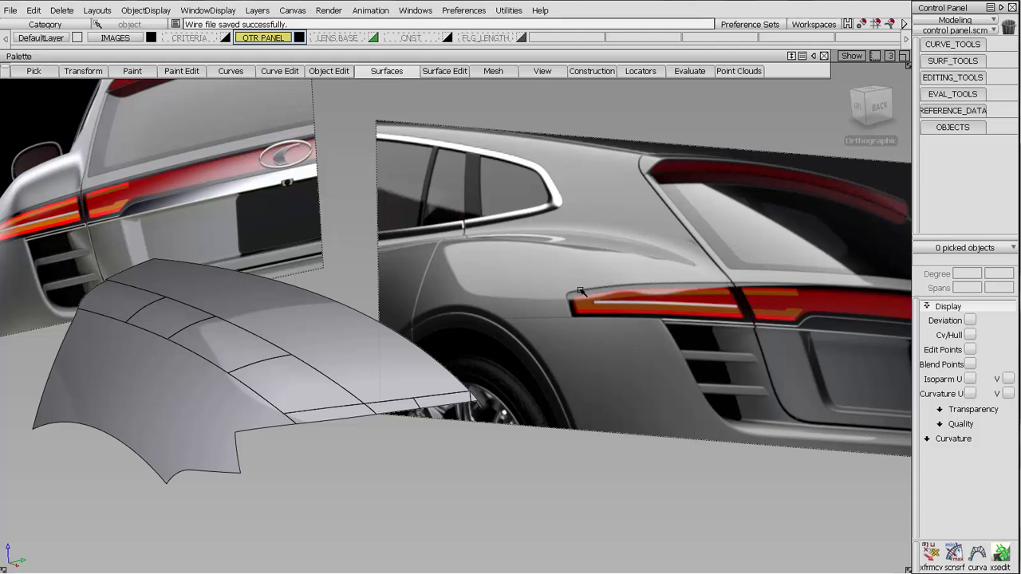
pyautogui.moveTo(579, 319)
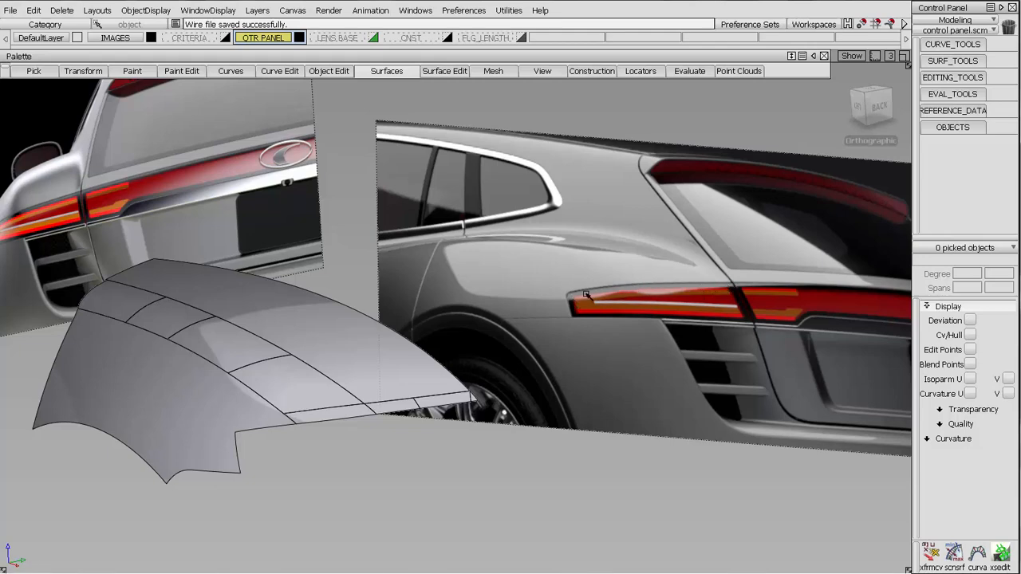
pyautogui.moveTo(668, 289)
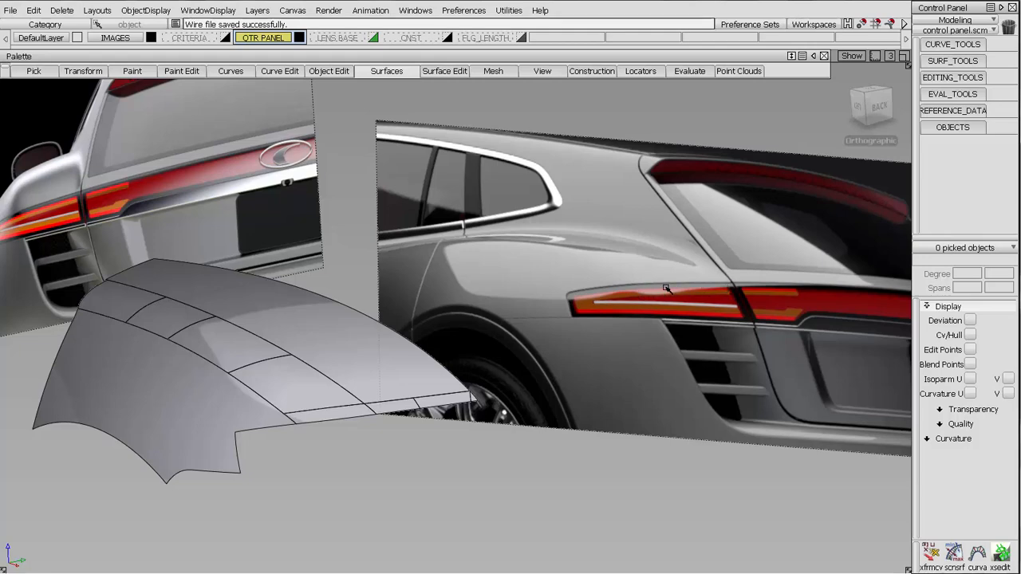
pyautogui.moveTo(690, 305)
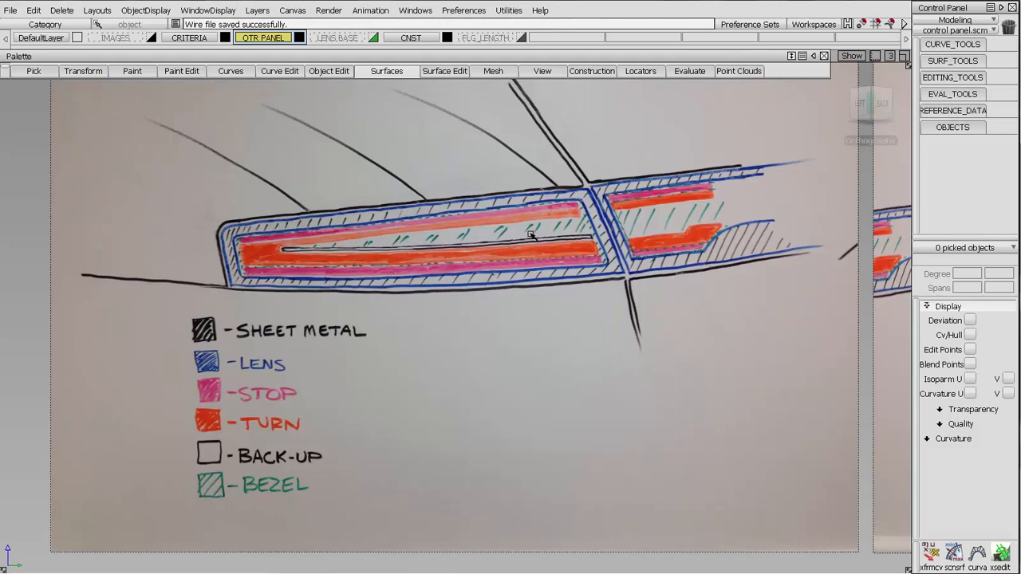
pyautogui.moveTo(548, 206)
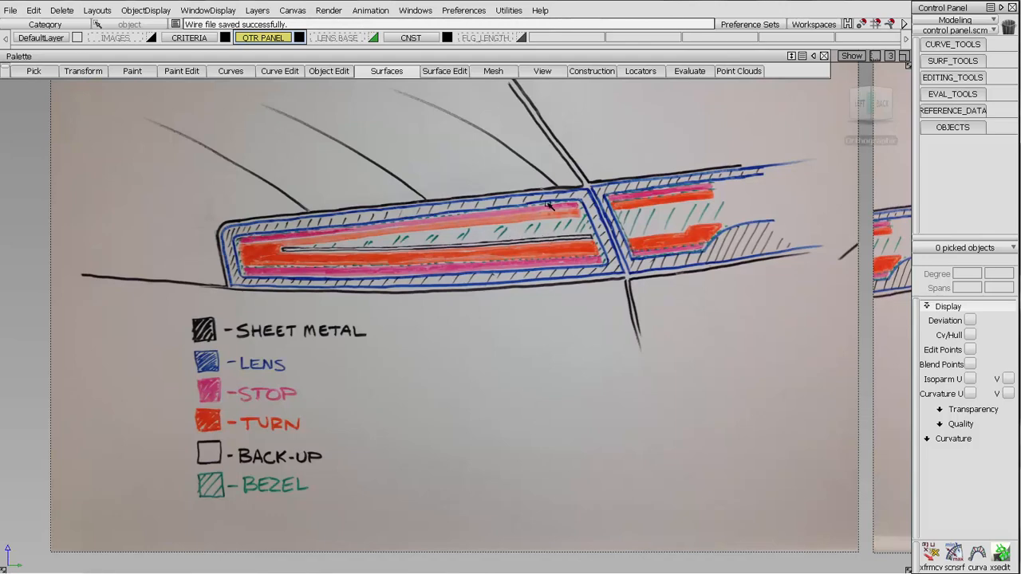
pyautogui.moveTo(323, 221)
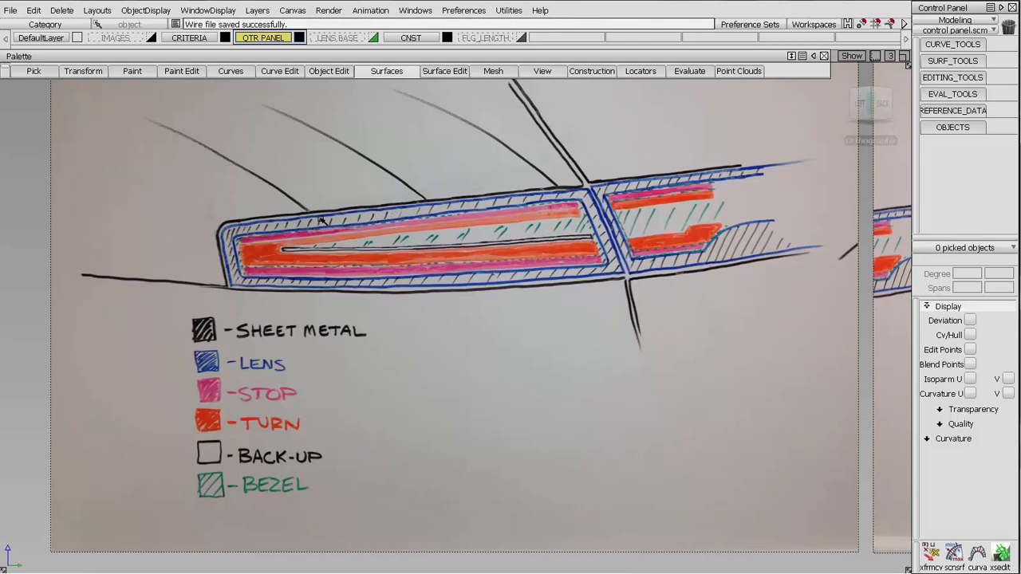
pyautogui.moveTo(232, 238)
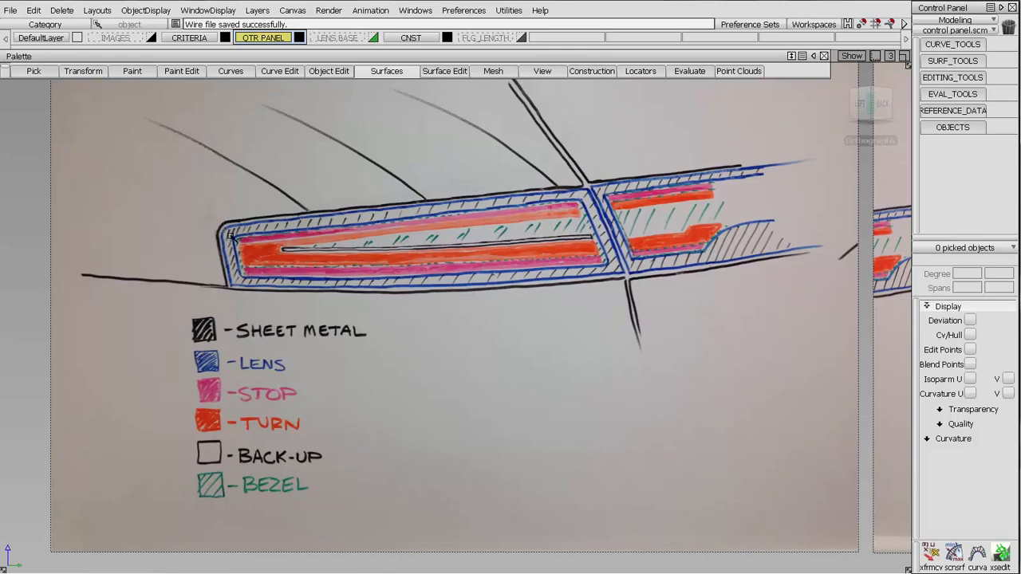
pyautogui.moveTo(259, 244)
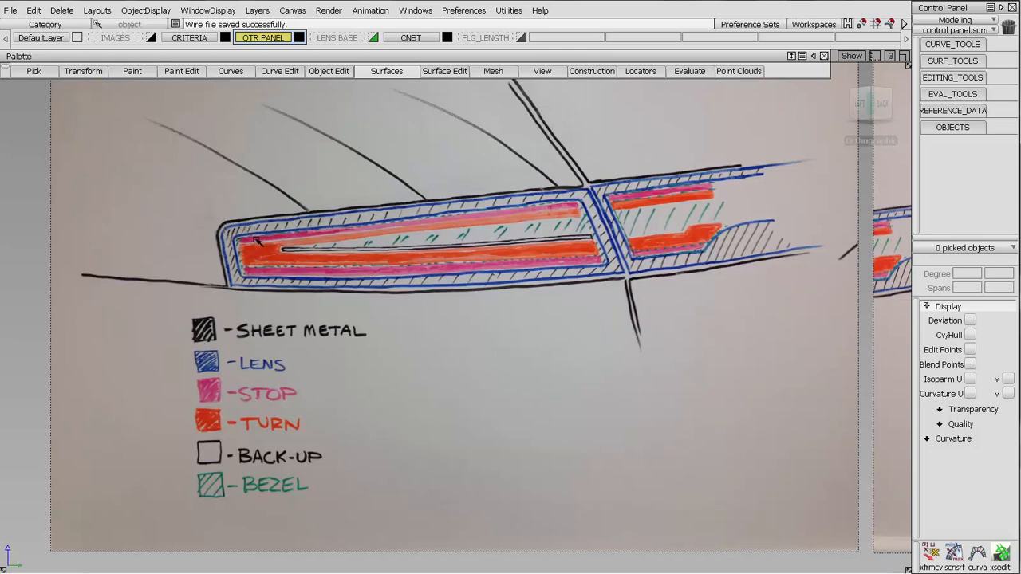
pyautogui.moveTo(295, 344)
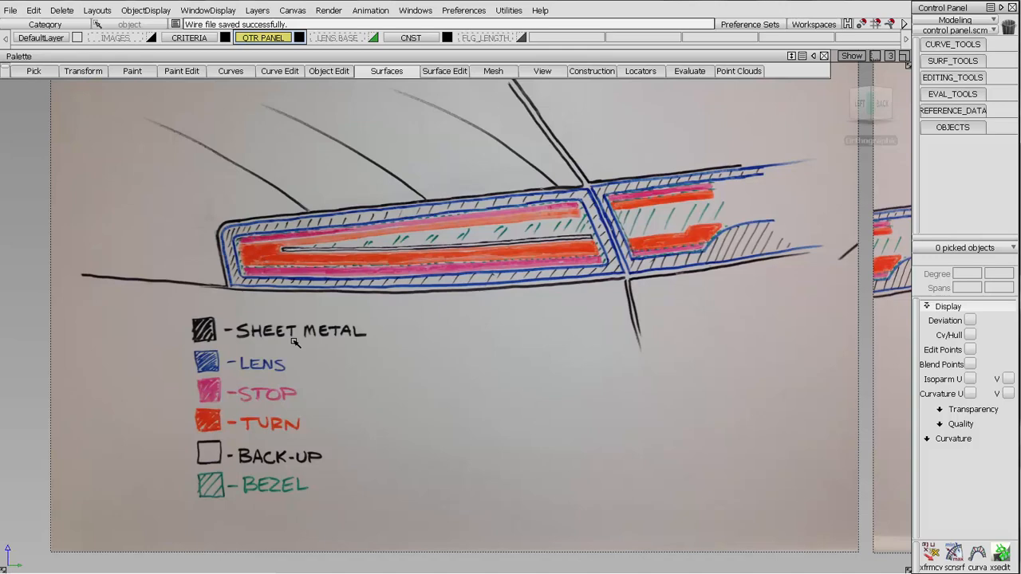
pyautogui.moveTo(449, 431)
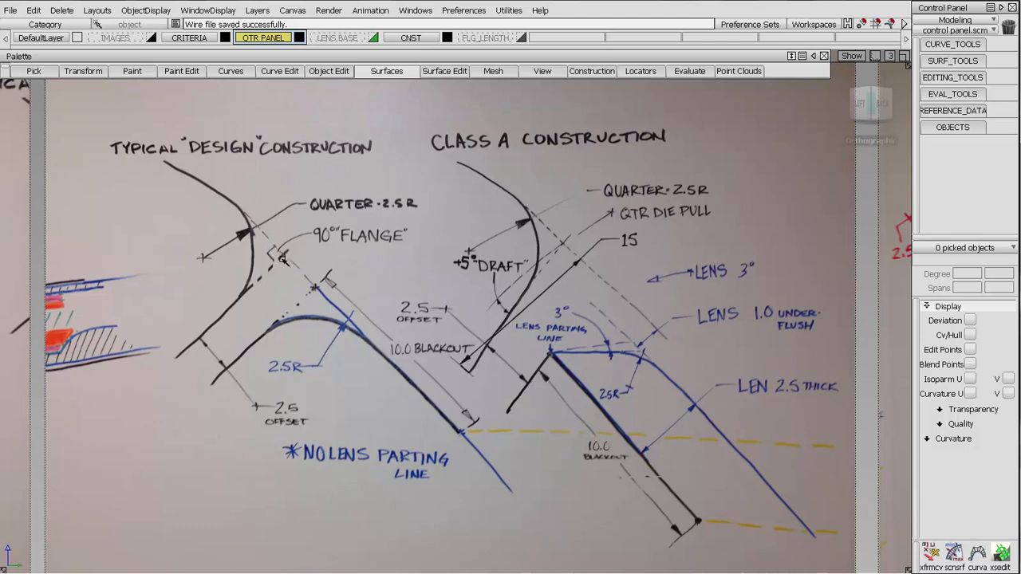
pyautogui.moveTo(247, 289)
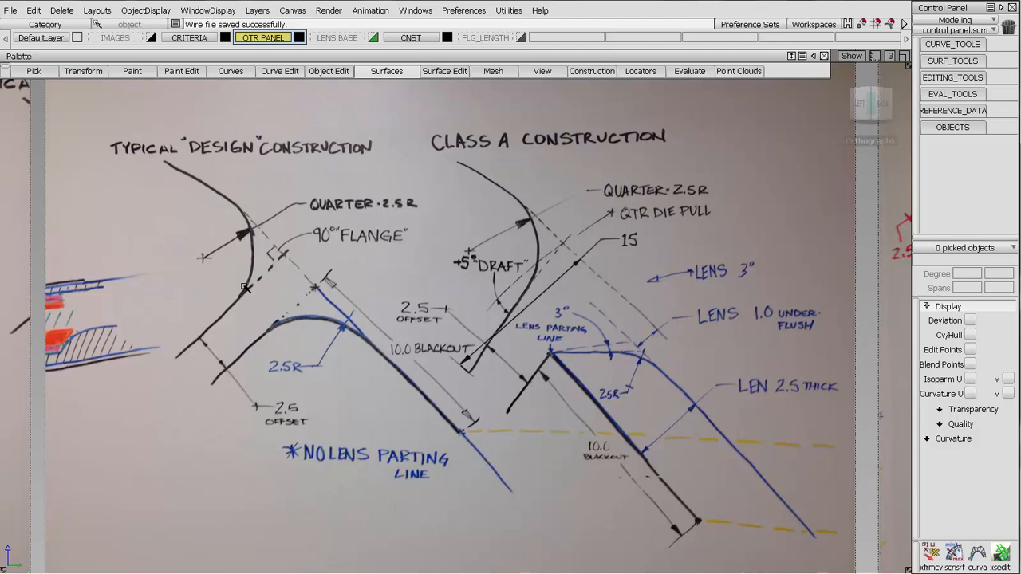
pyautogui.moveTo(234, 313)
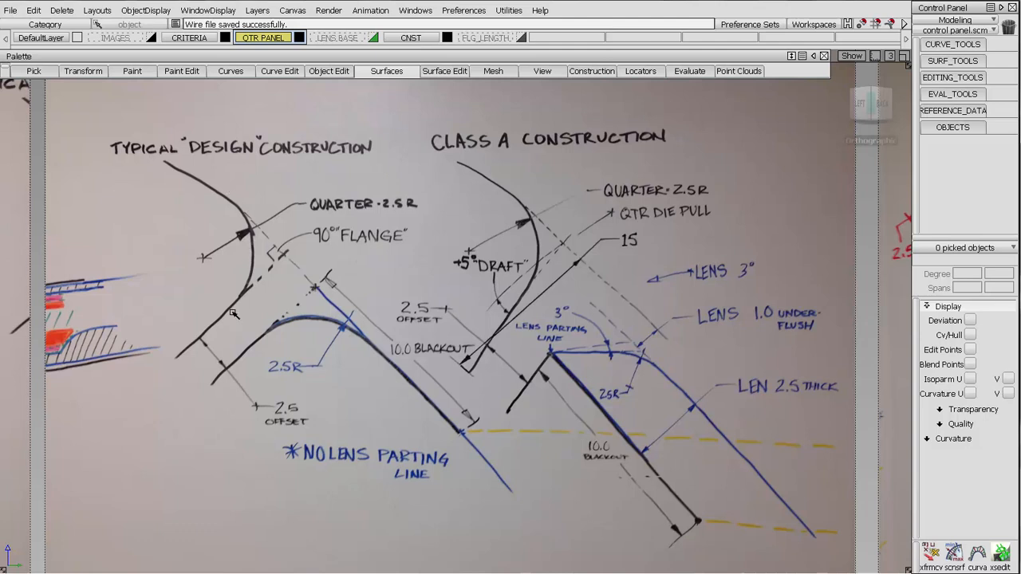
pyautogui.moveTo(319, 291)
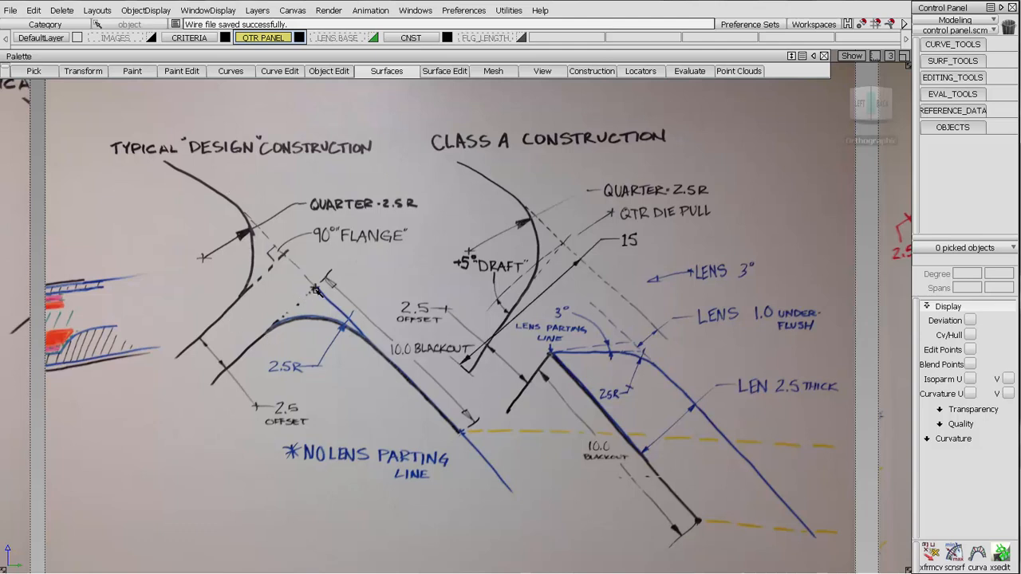
pyautogui.moveTo(263, 331)
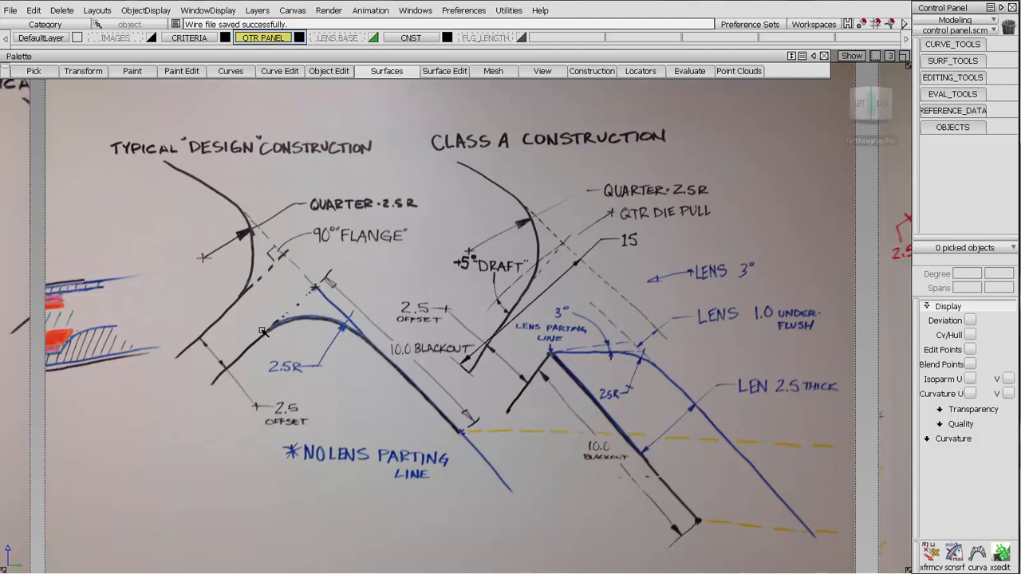
pyautogui.moveTo(458, 425)
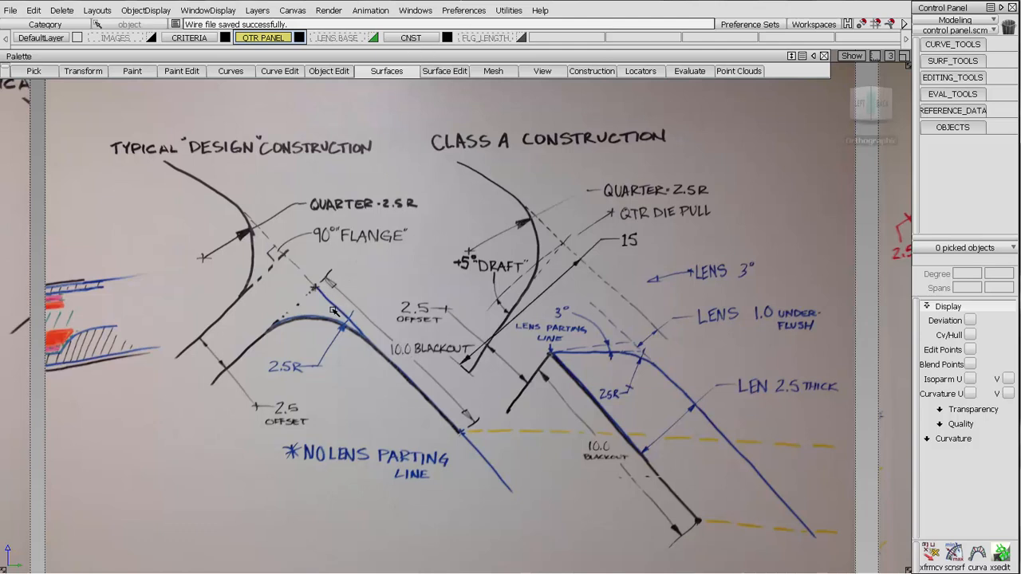
pyautogui.moveTo(307, 320)
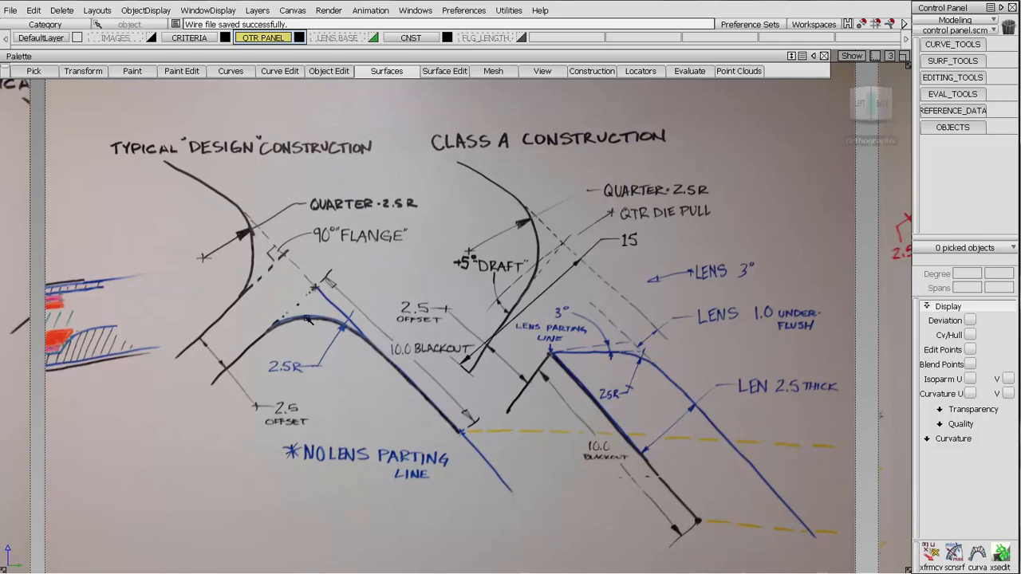
pyautogui.moveTo(495, 130)
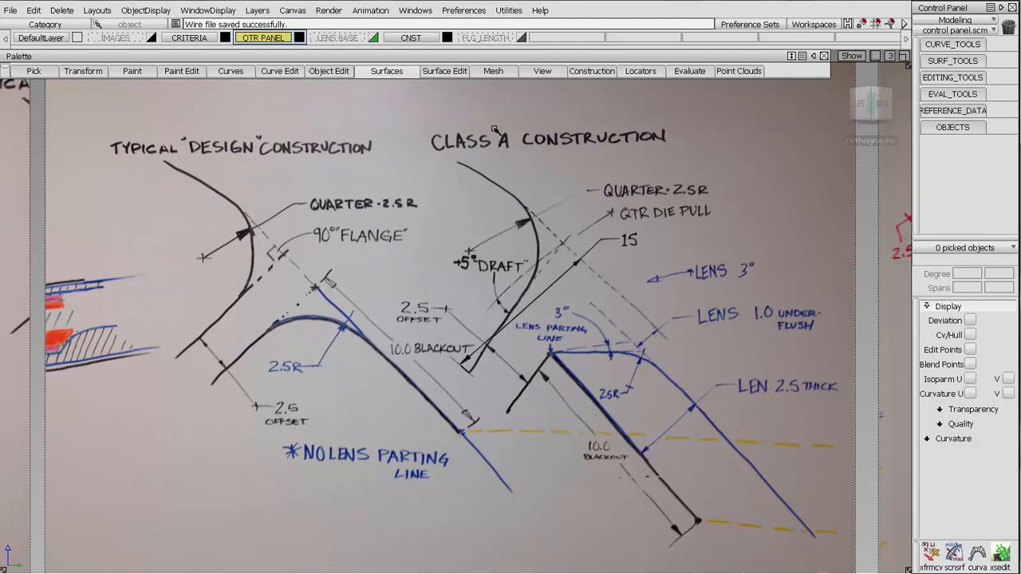
pyautogui.moveTo(321, 329)
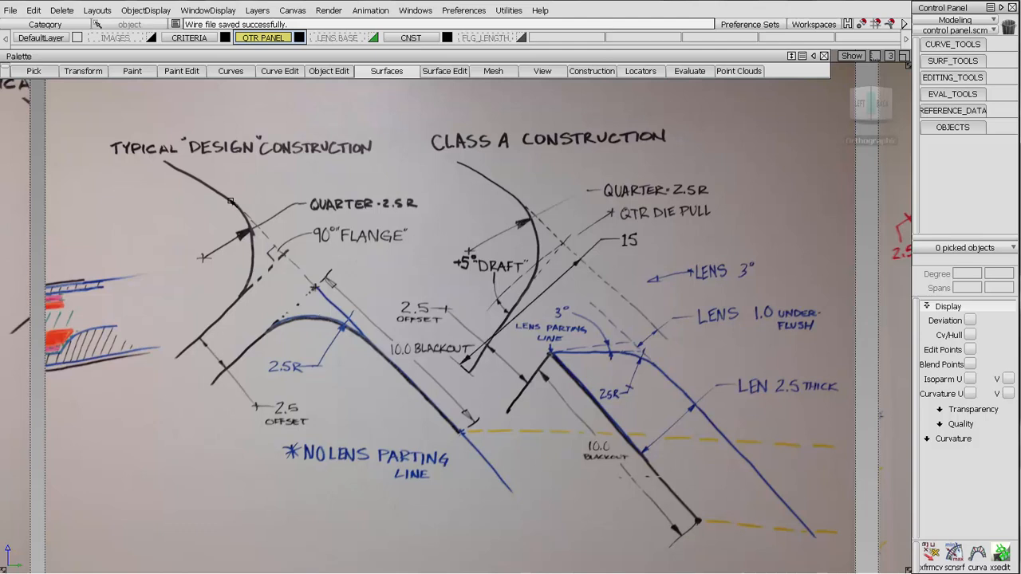
pyautogui.moveTo(327, 262)
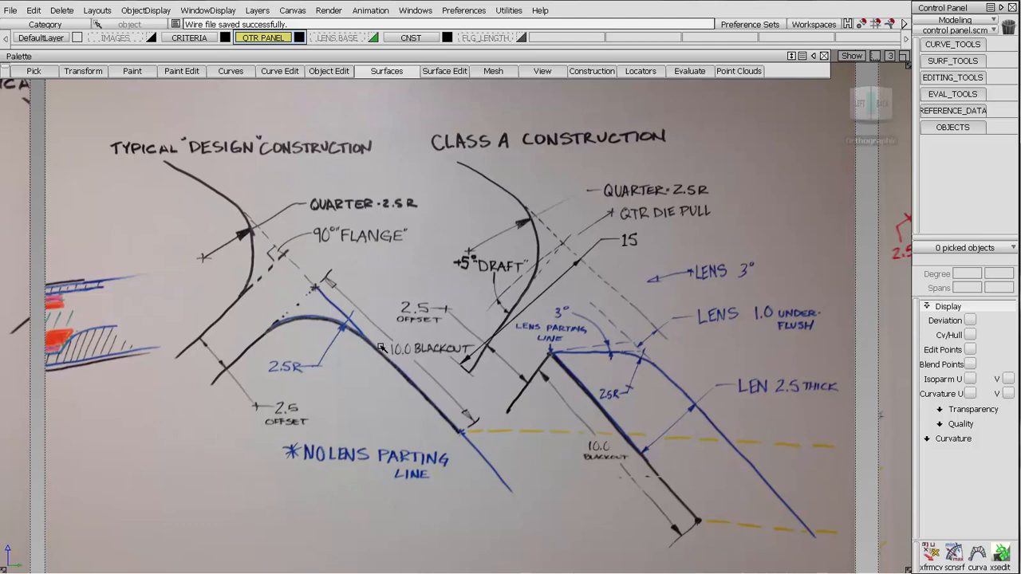
pyautogui.moveTo(381, 349)
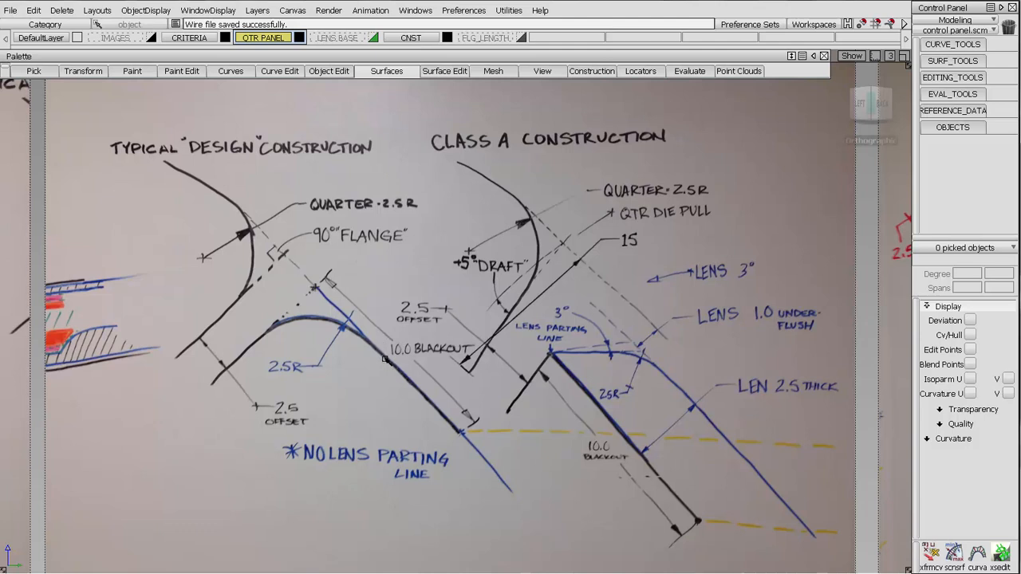
pyautogui.moveTo(339, 388)
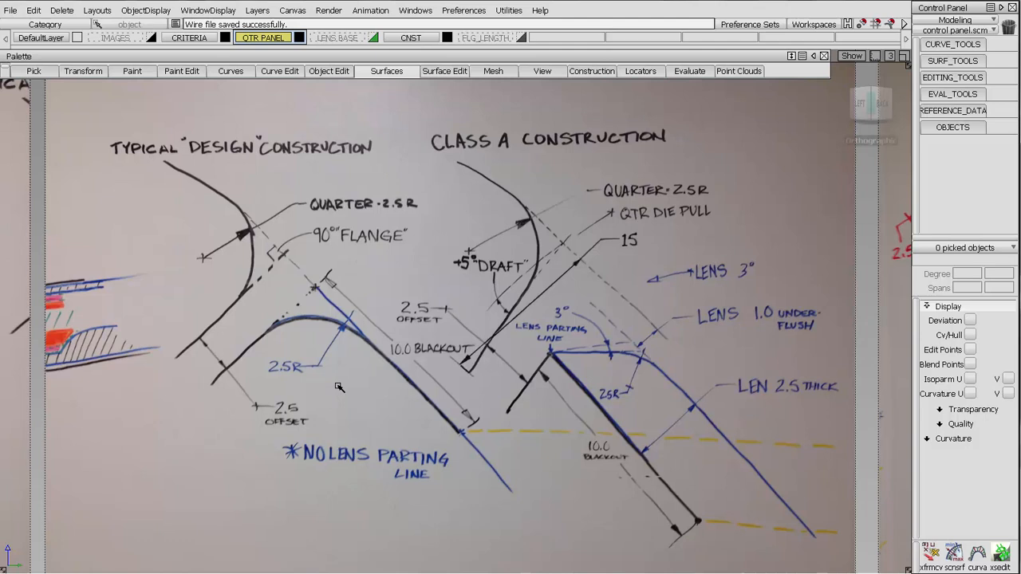
pyautogui.moveTo(281, 247)
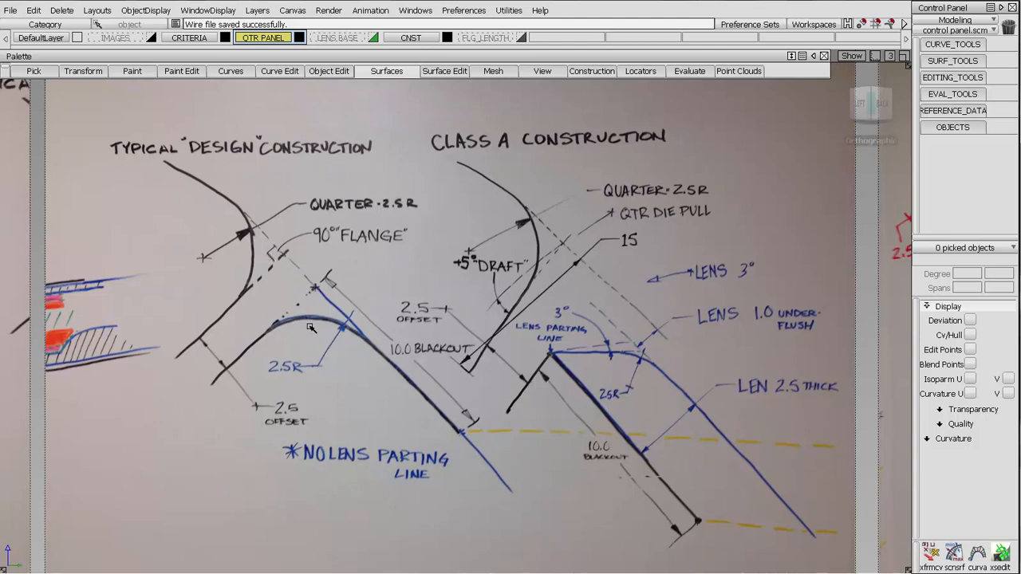
pyautogui.moveTo(307, 340)
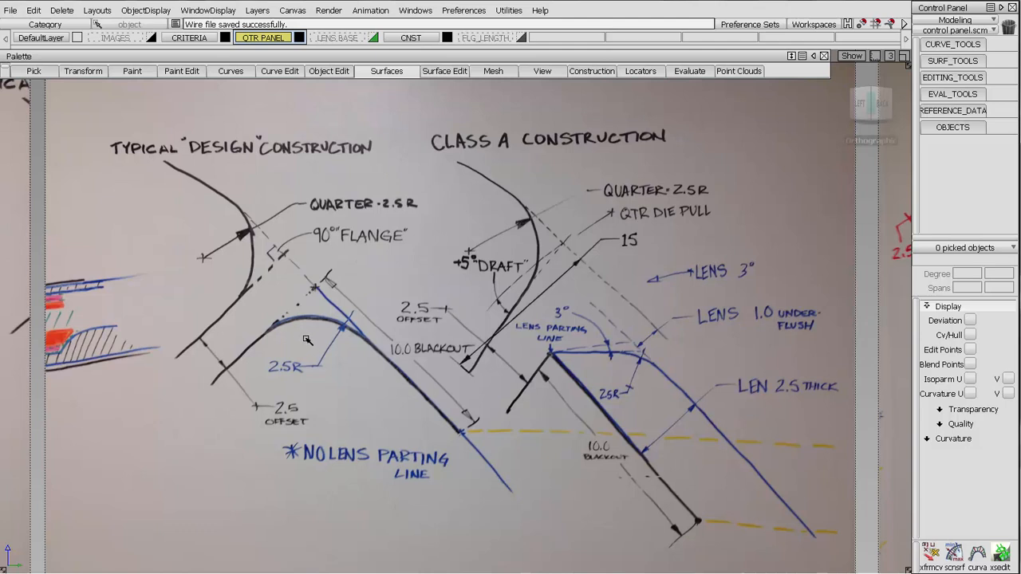
pyautogui.moveTo(287, 329)
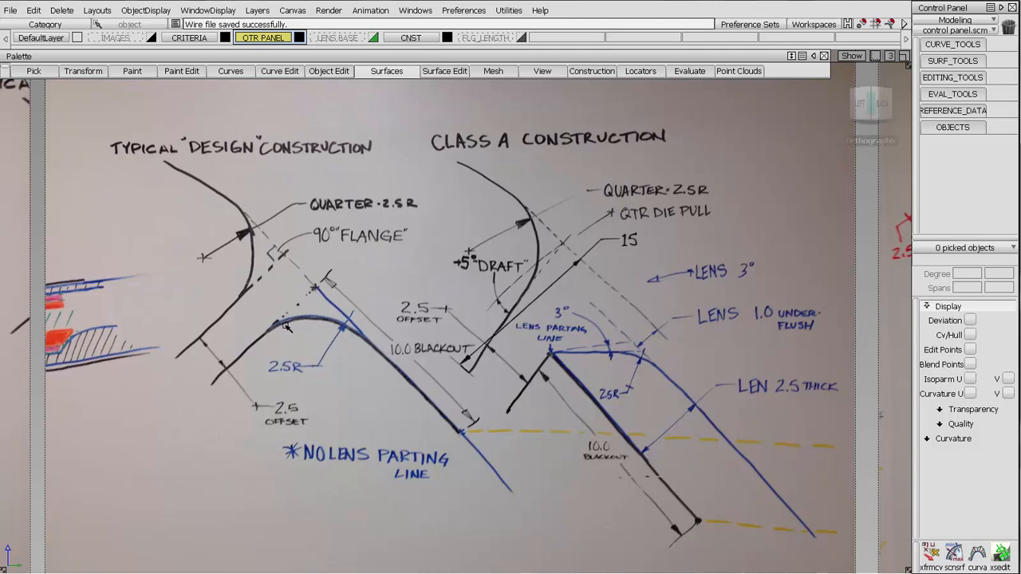
pyautogui.moveTo(610, 399)
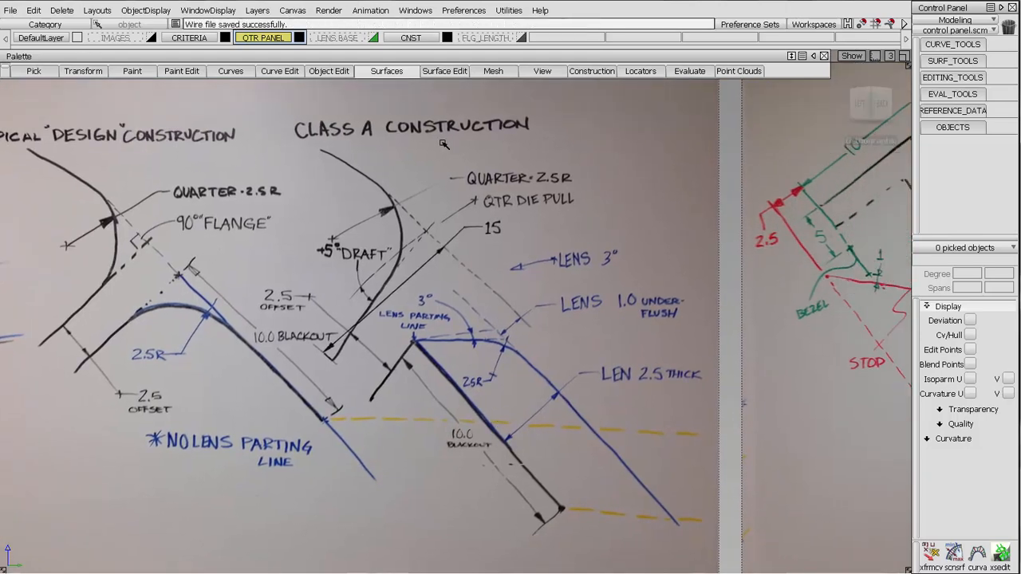
pyautogui.moveTo(492, 211)
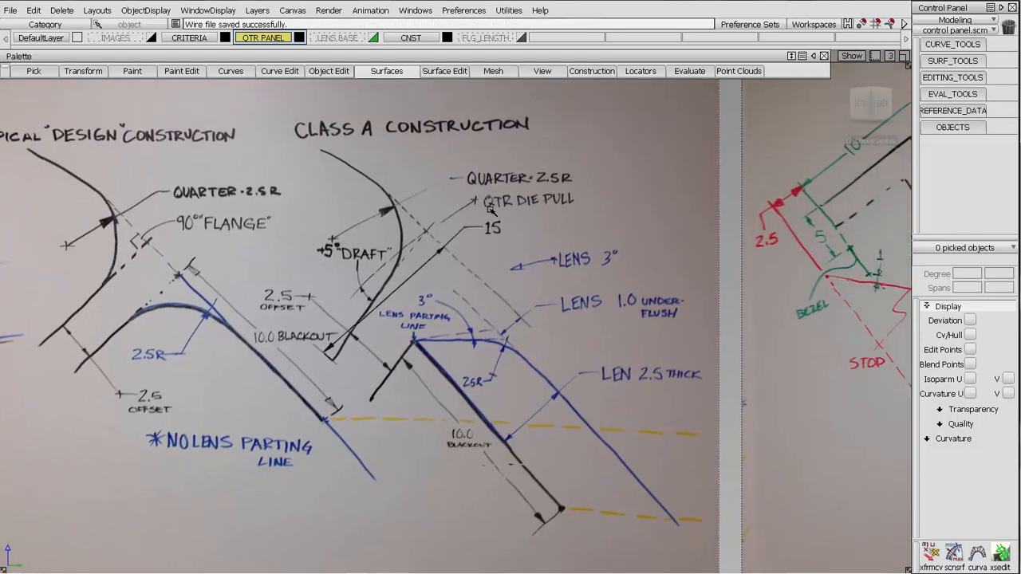
pyautogui.moveTo(567, 200)
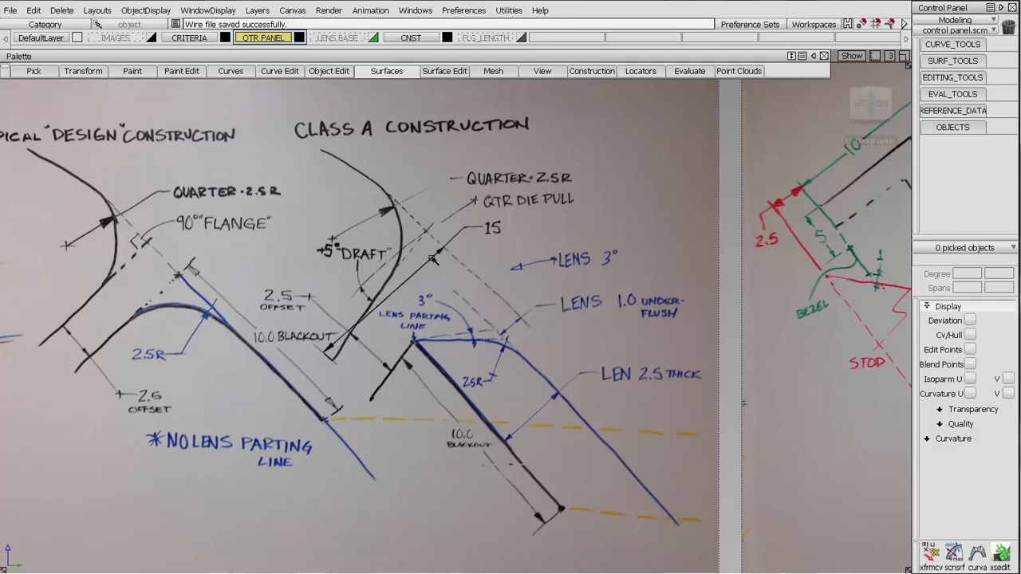
pyautogui.moveTo(339, 333)
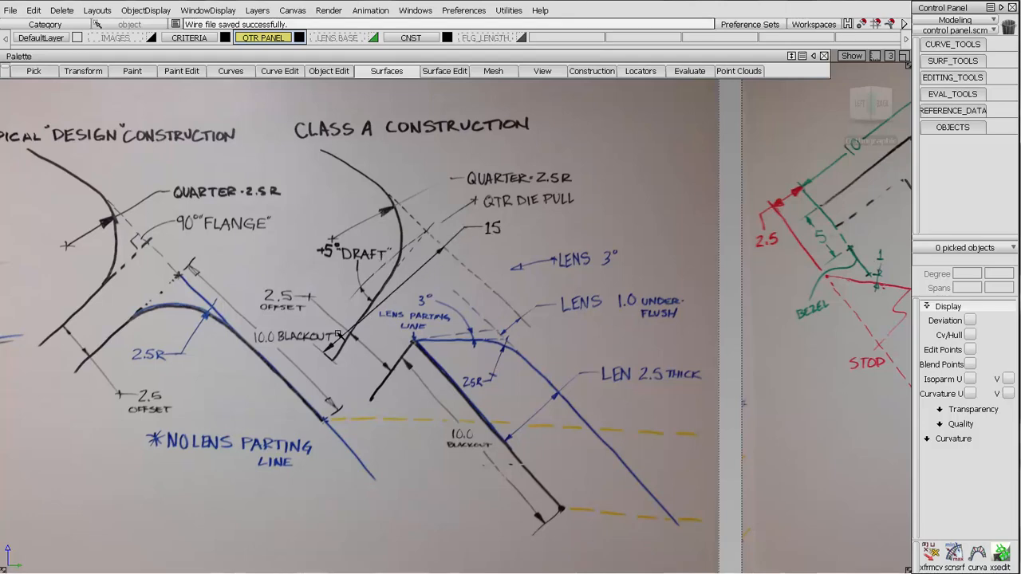
pyautogui.moveTo(359, 347)
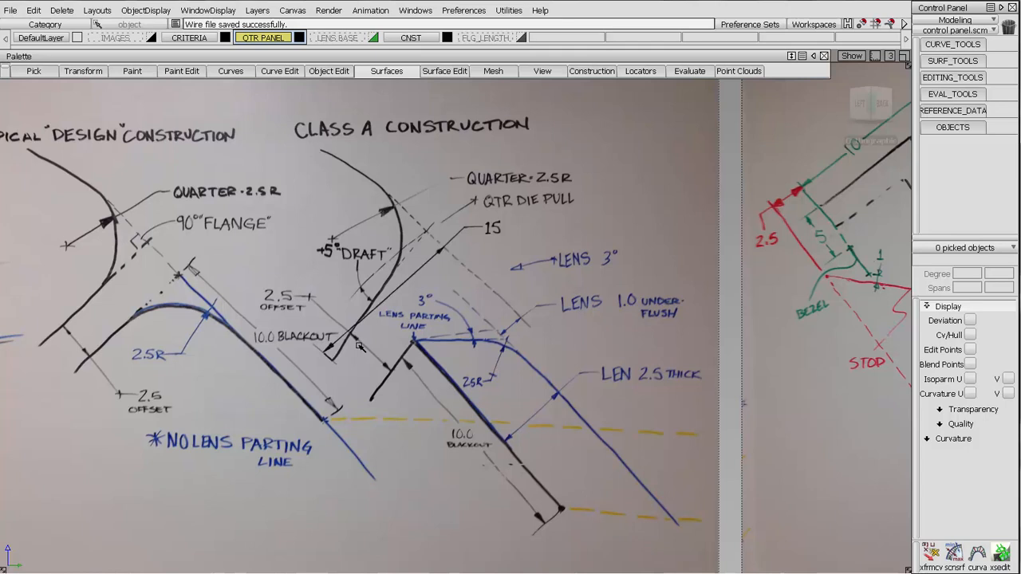
pyautogui.moveTo(393, 379)
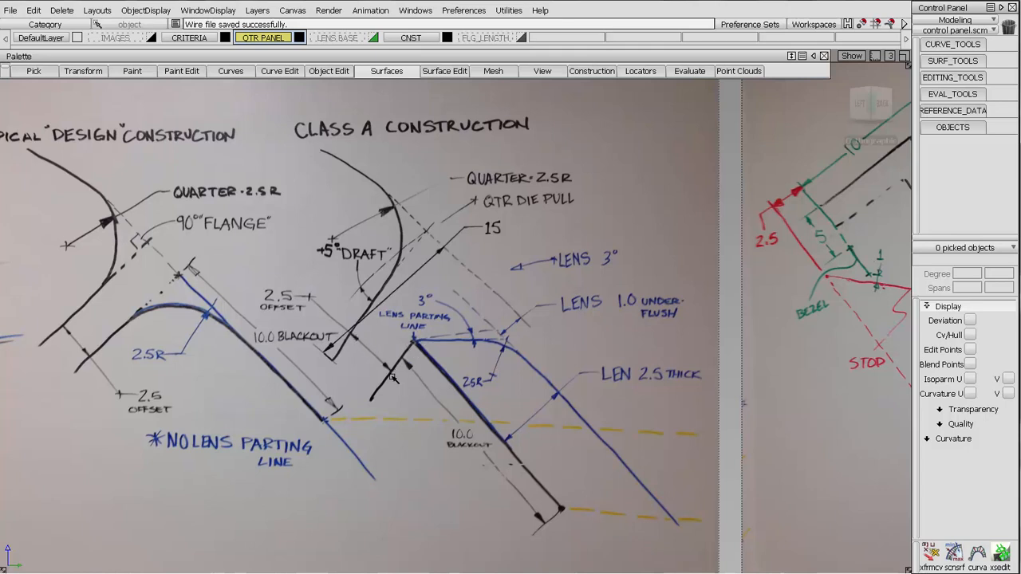
pyautogui.moveTo(387, 388)
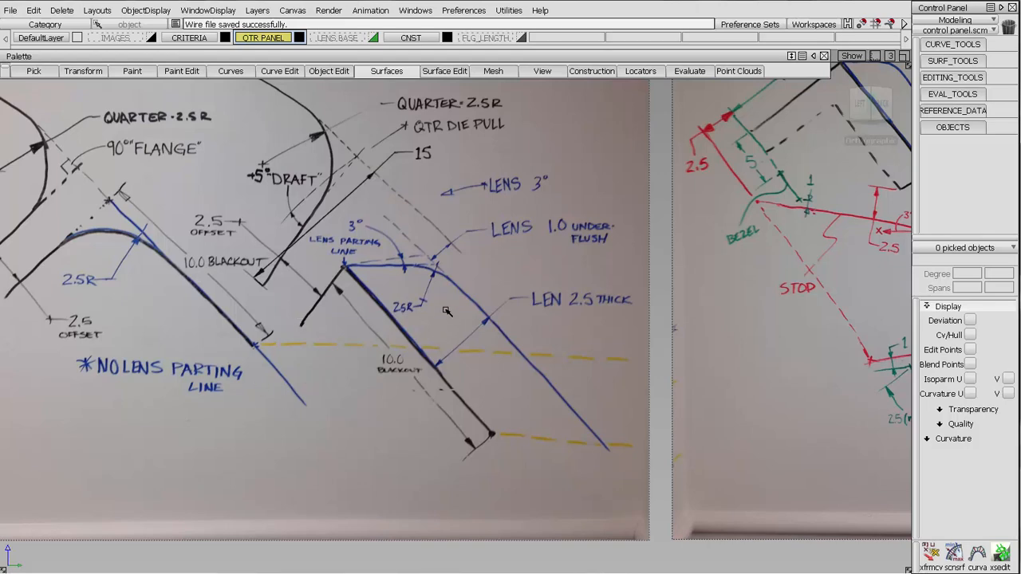
pyautogui.moveTo(365, 314)
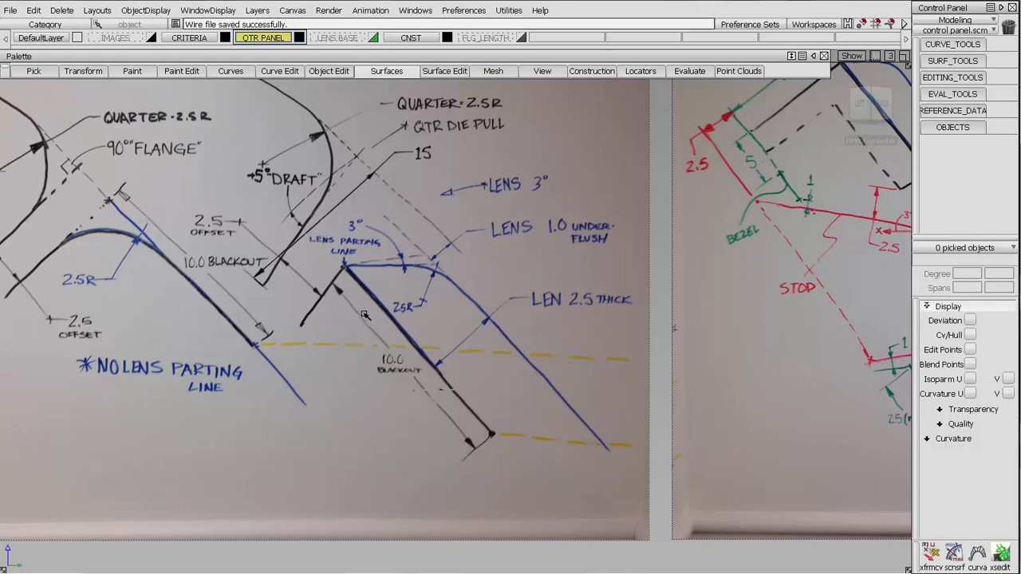
pyautogui.moveTo(375, 302)
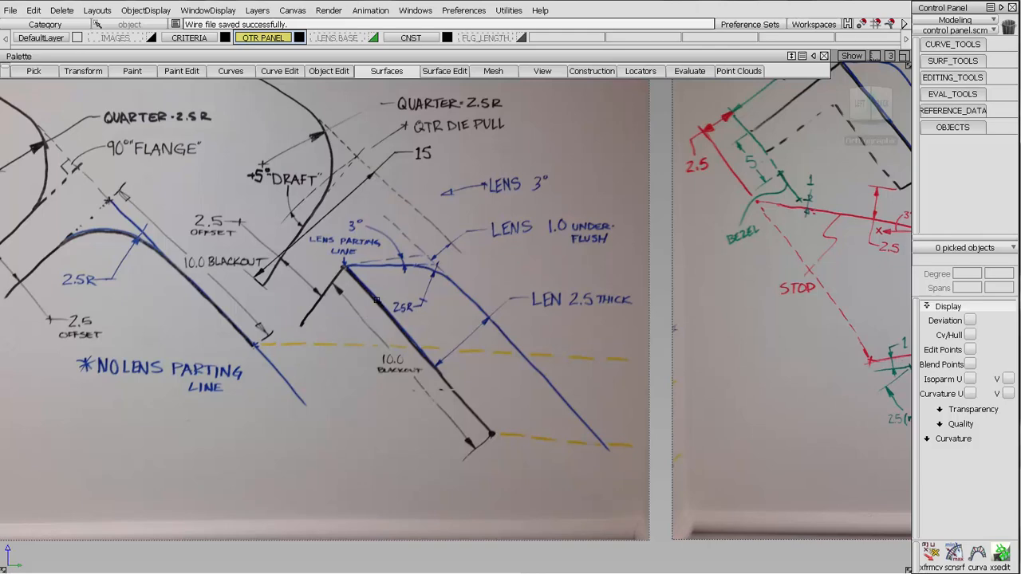
pyautogui.moveTo(461, 318)
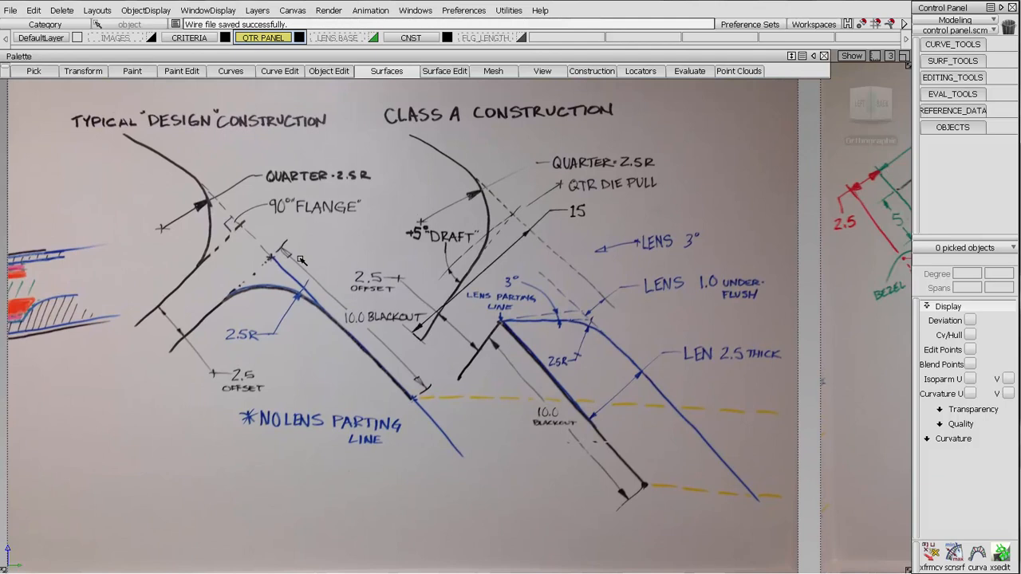
pyautogui.moveTo(273, 259)
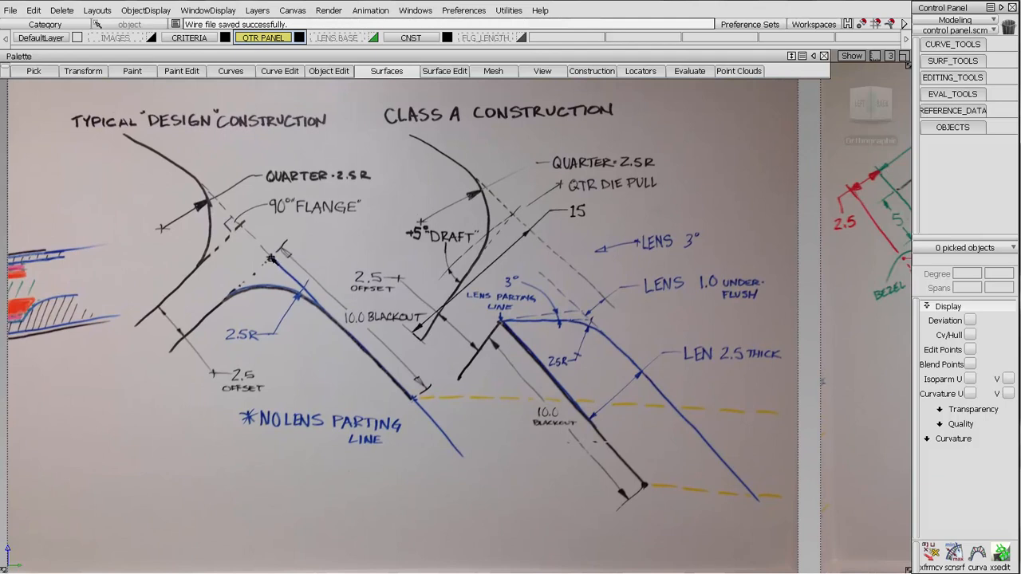
pyautogui.moveTo(427, 394)
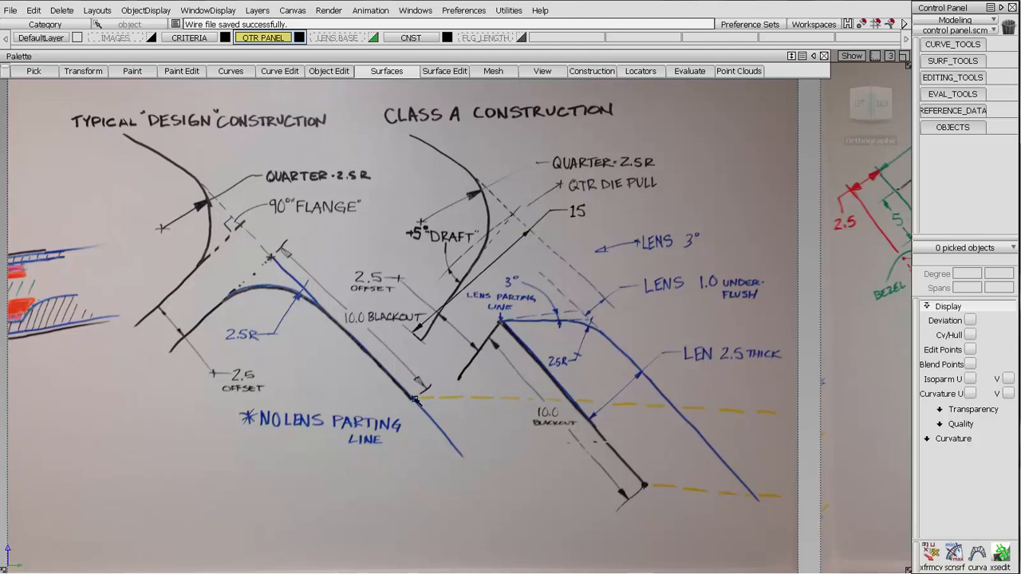
pyautogui.moveTo(339, 414)
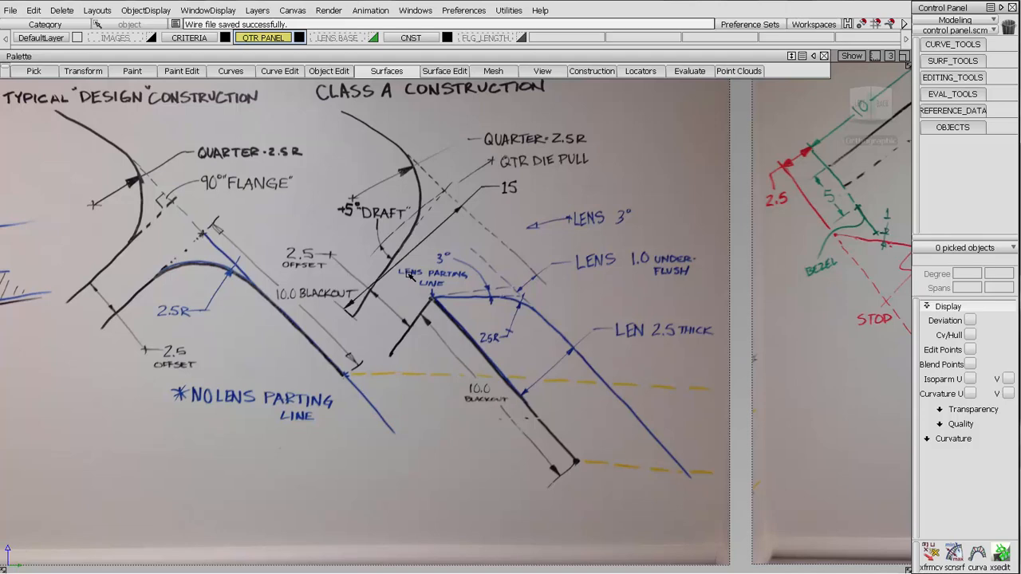
pyautogui.moveTo(495, 337)
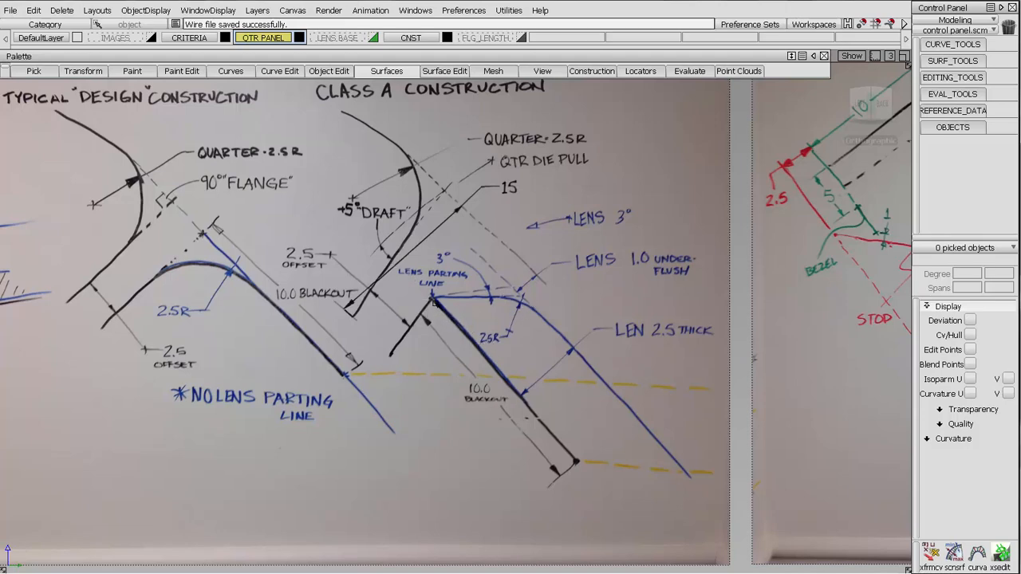
pyautogui.moveTo(643, 471)
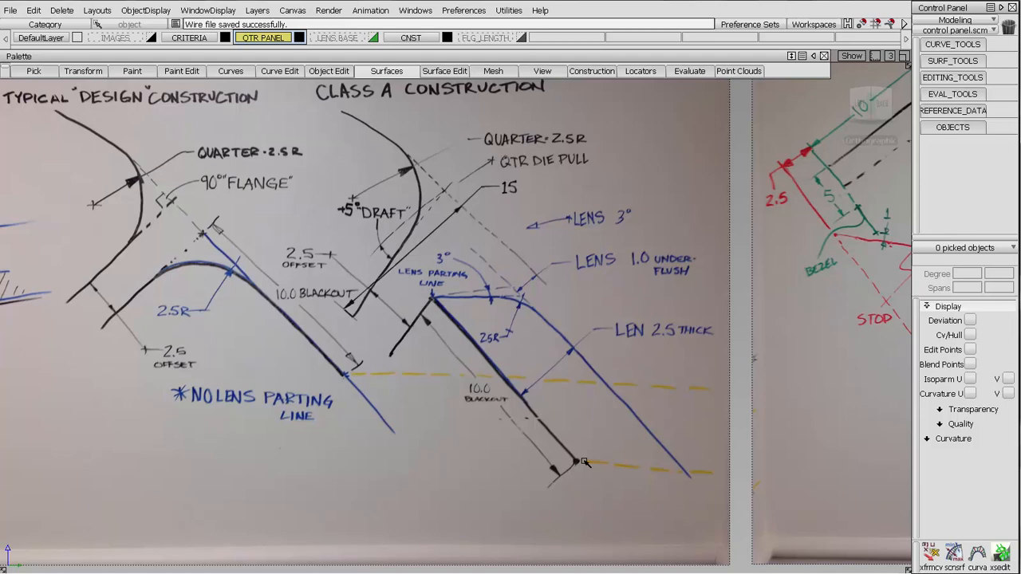
pyautogui.moveTo(503, 373)
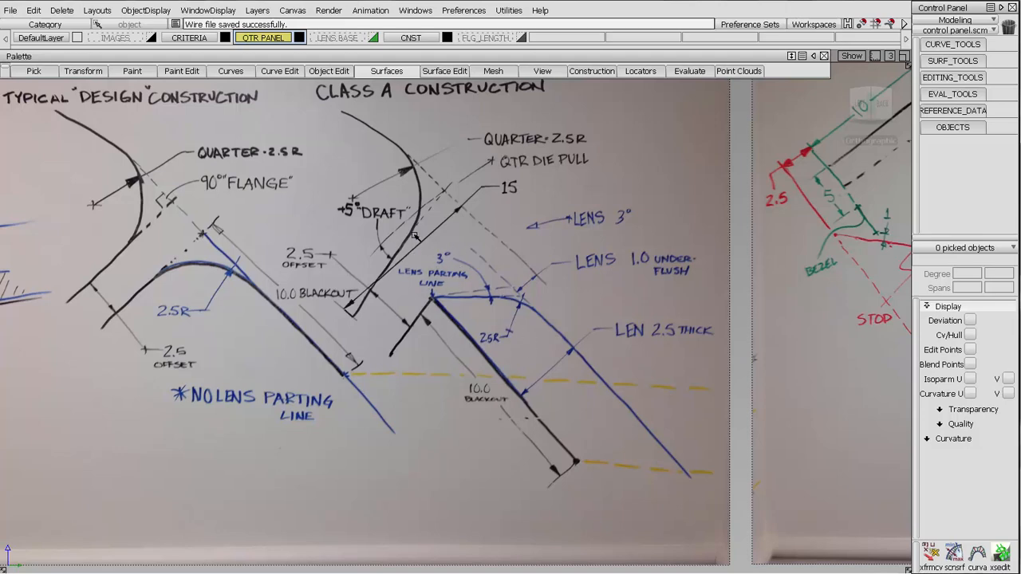
pyautogui.moveTo(478, 285)
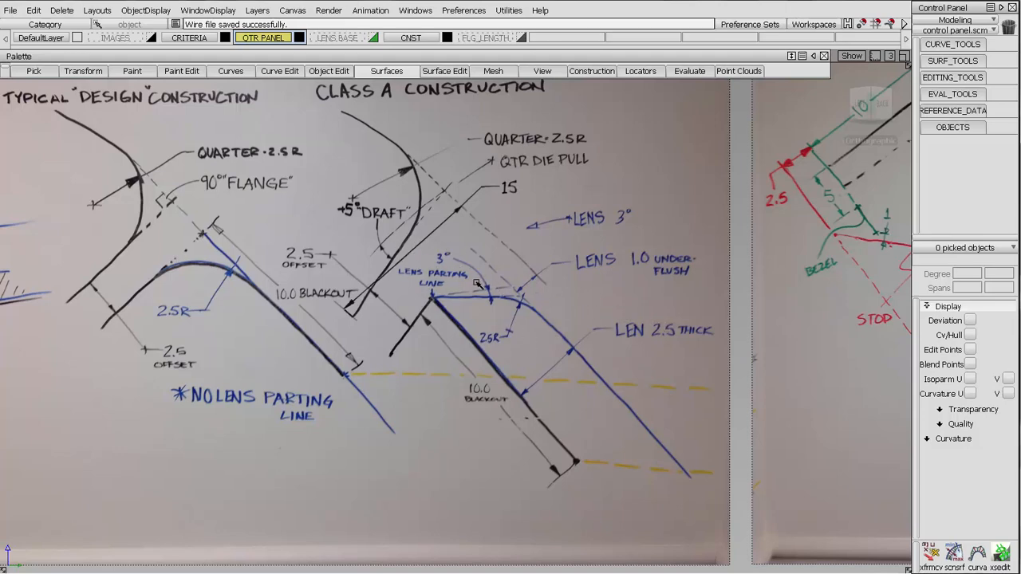
pyautogui.moveTo(537, 314)
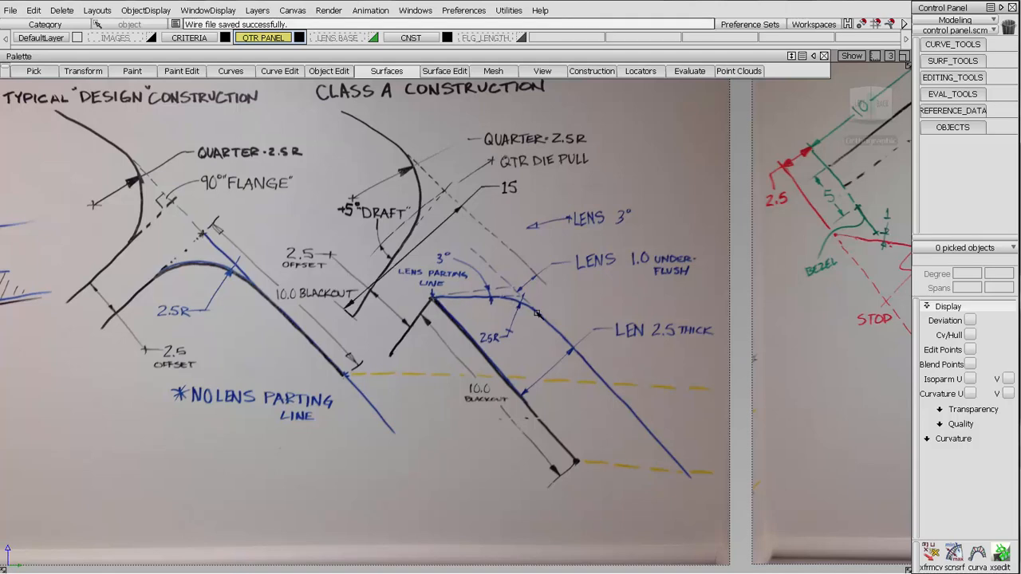
pyautogui.moveTo(342, 357)
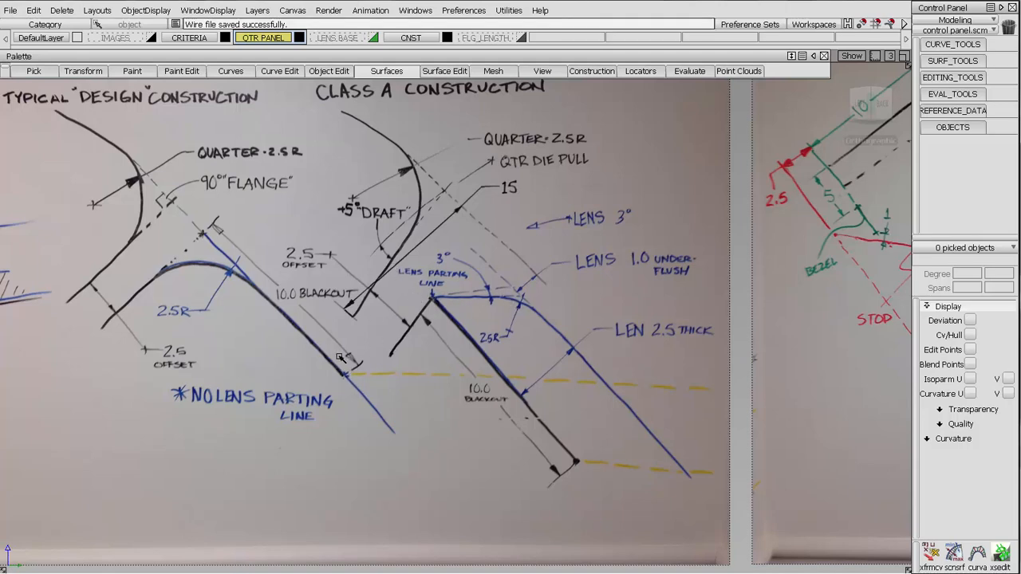
pyautogui.moveTo(790, 280)
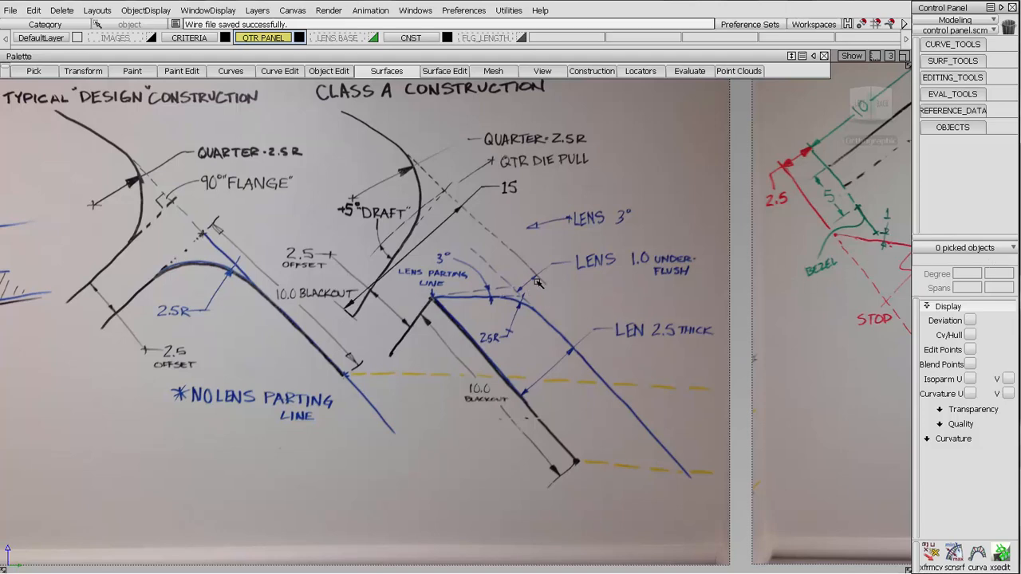
pyautogui.moveTo(530, 325)
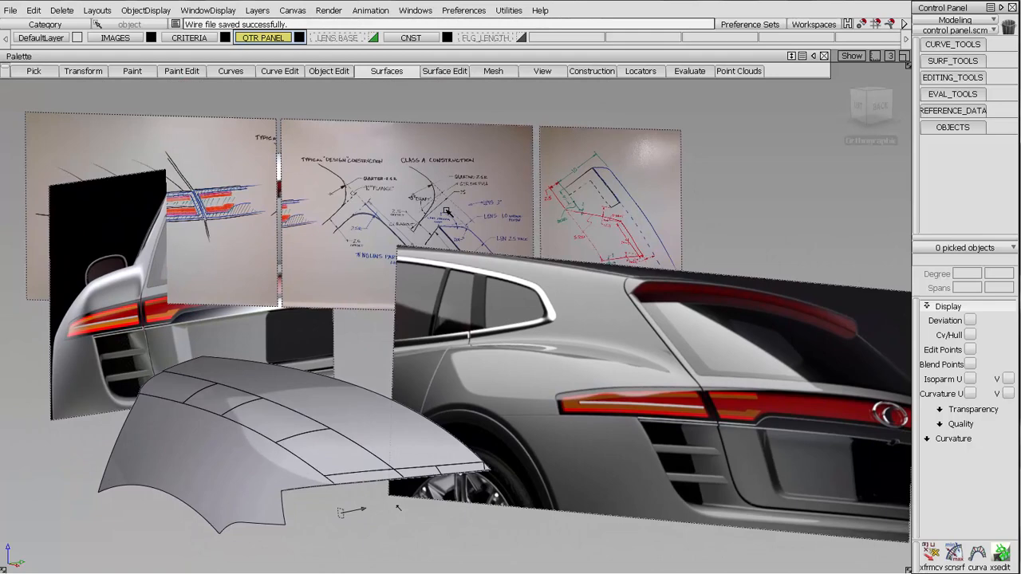
pyautogui.moveTo(430, 253)
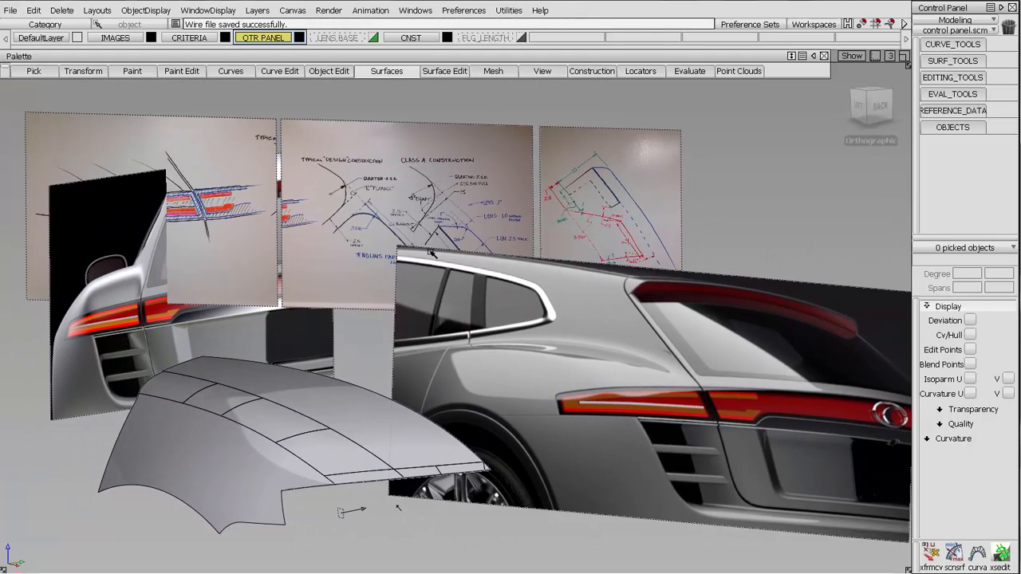